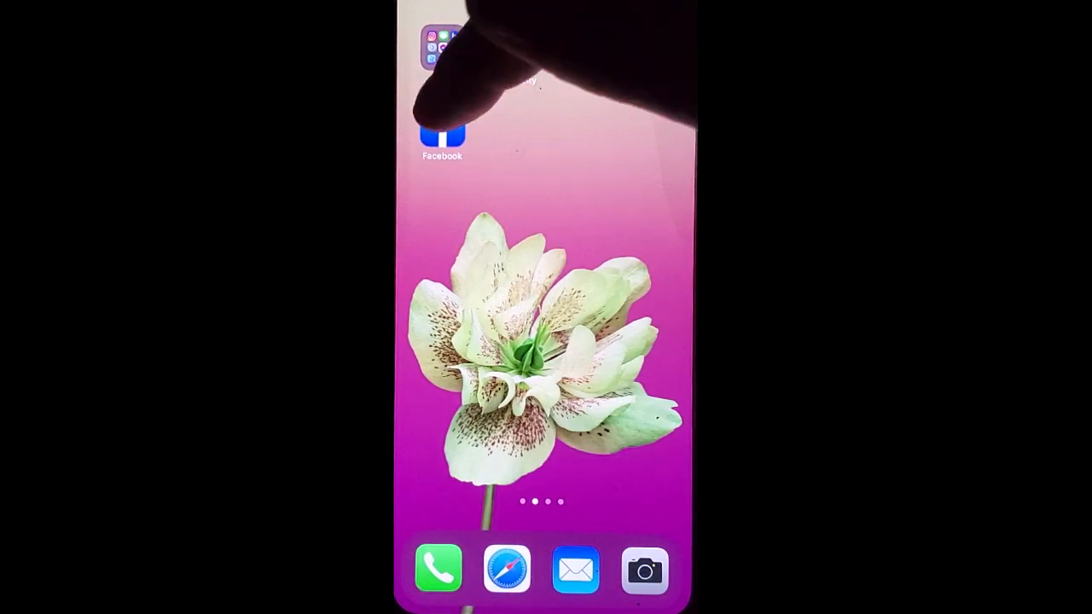
Step: Launch Facebook and open a new post composer from 'What's on your mind?'
click(442, 137)
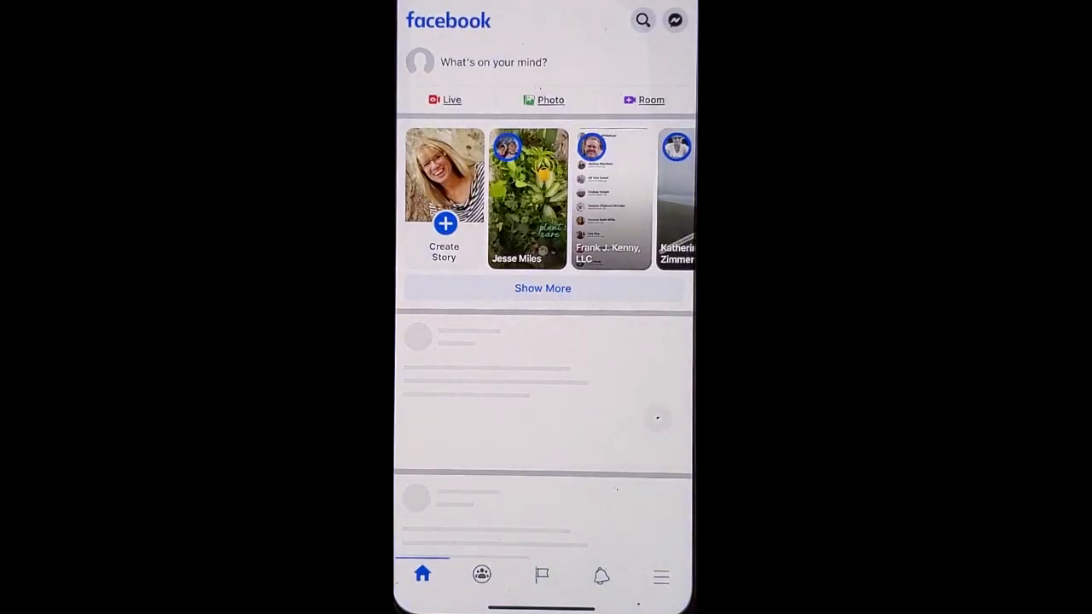
click(492, 61)
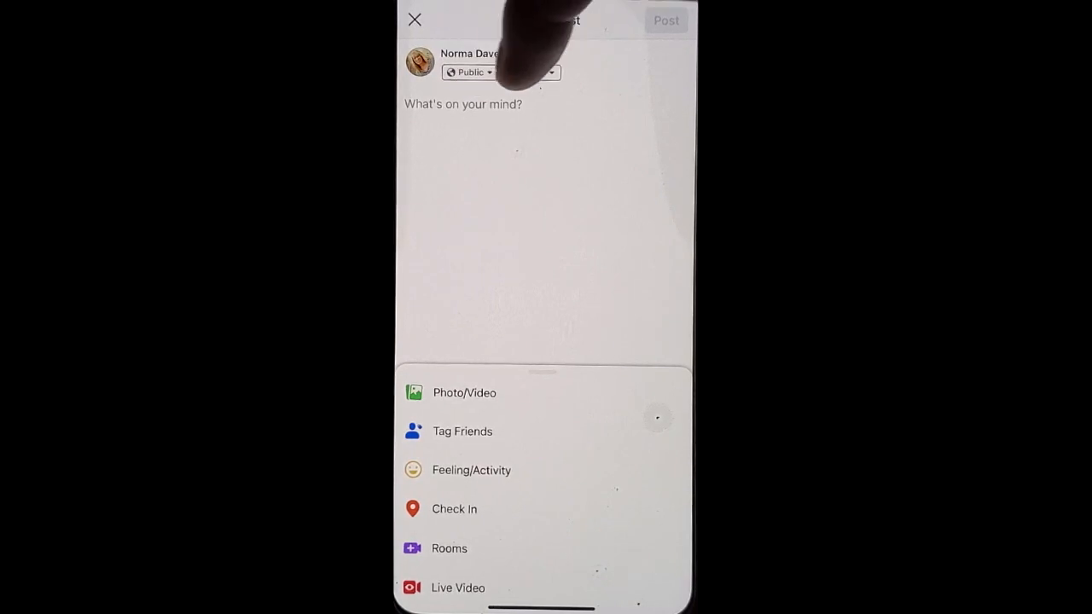
Step: Change the post audience from Public to the Chamber custom list
click(468, 72)
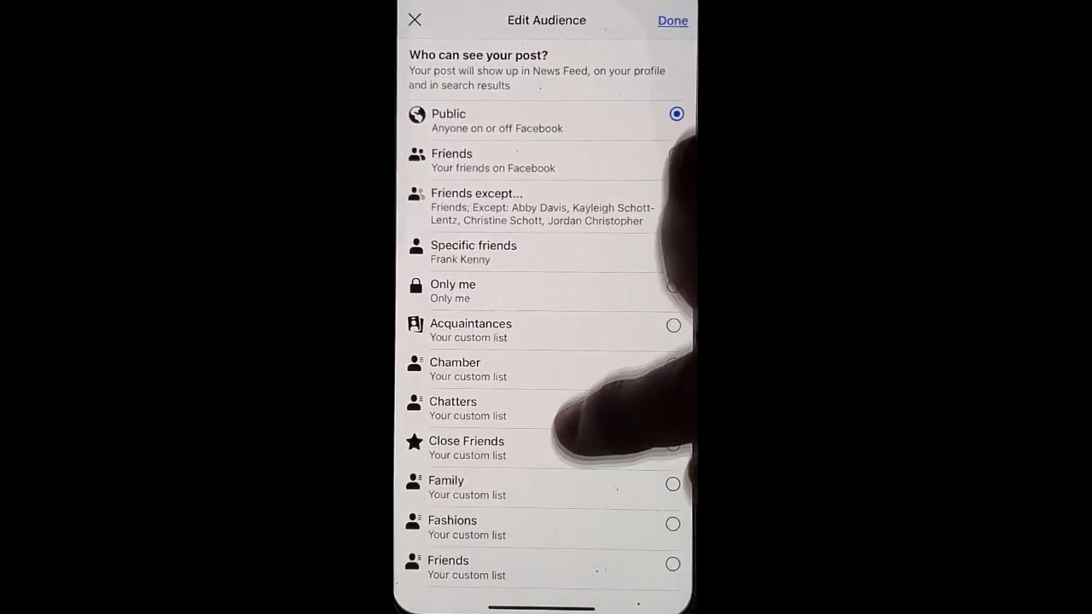
scroll(down, 3)
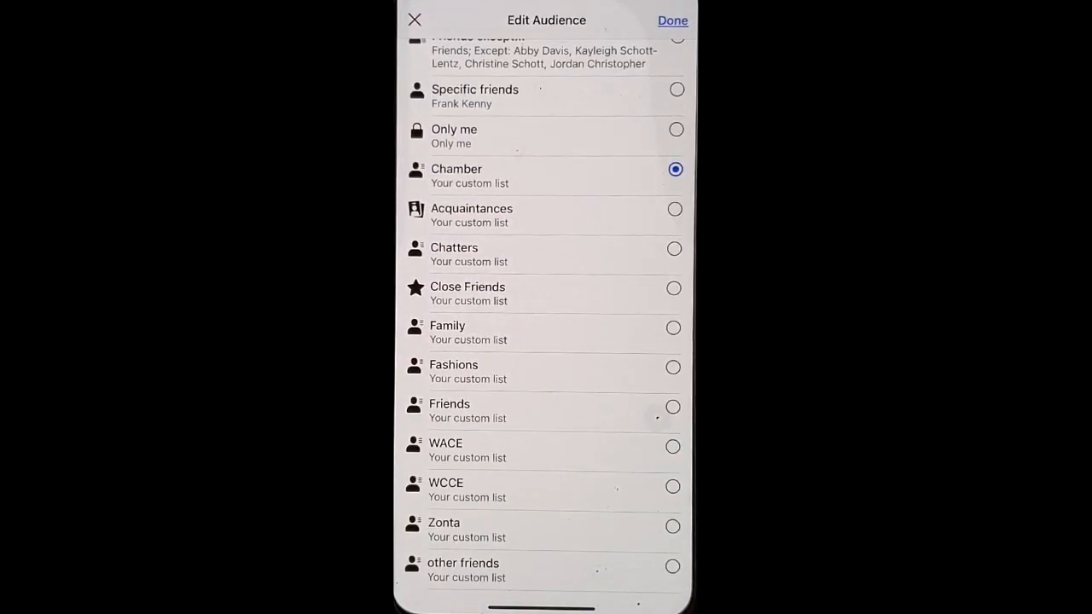
click(673, 20)
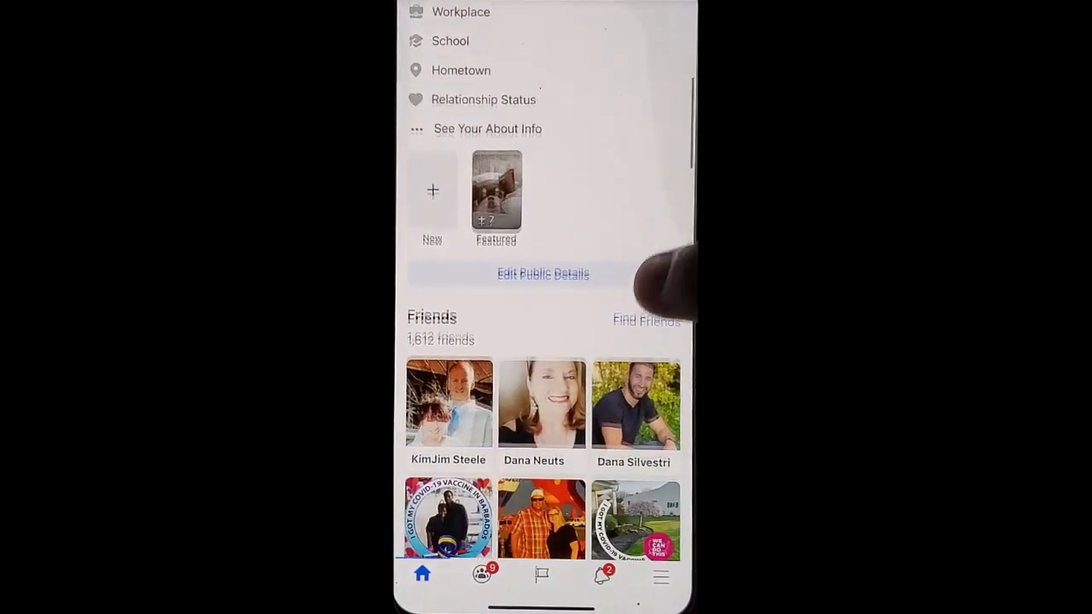
Step: Open the profile of the friend with 9 mutual friends and its options menu
click(646, 321)
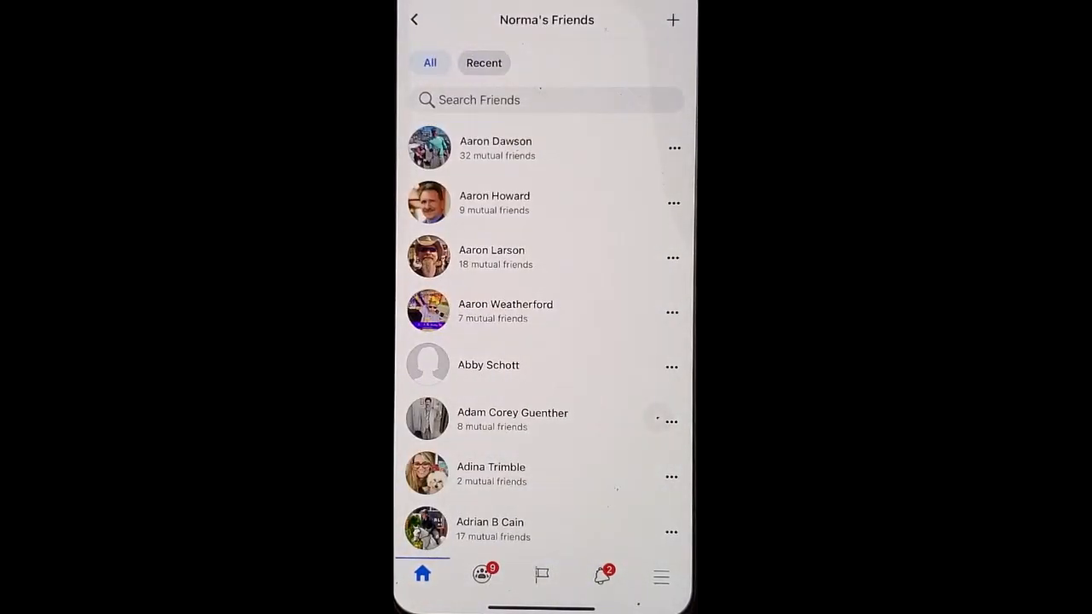
click(495, 202)
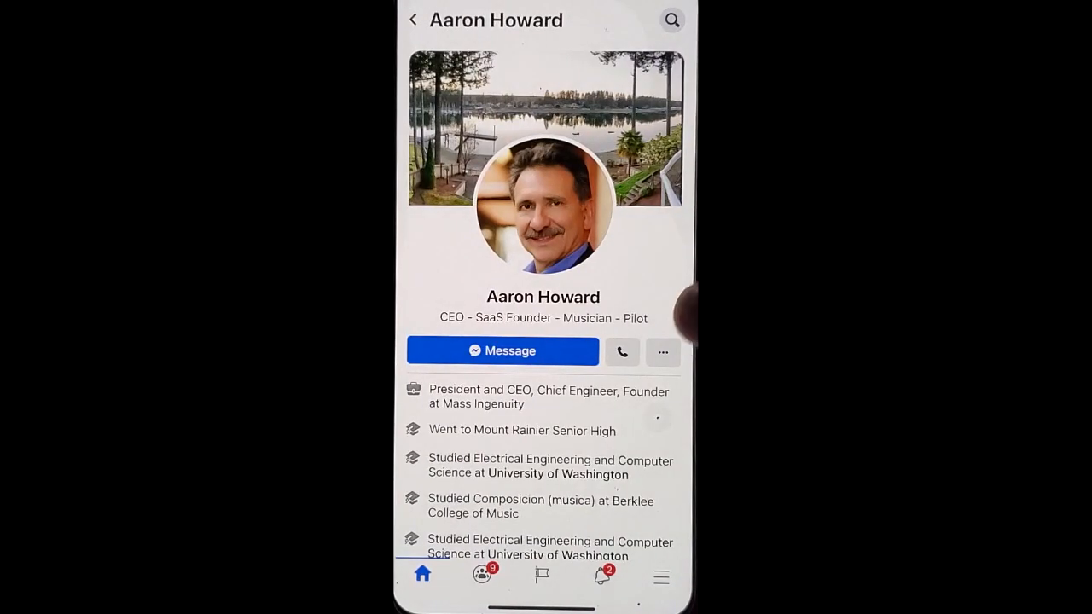
click(663, 351)
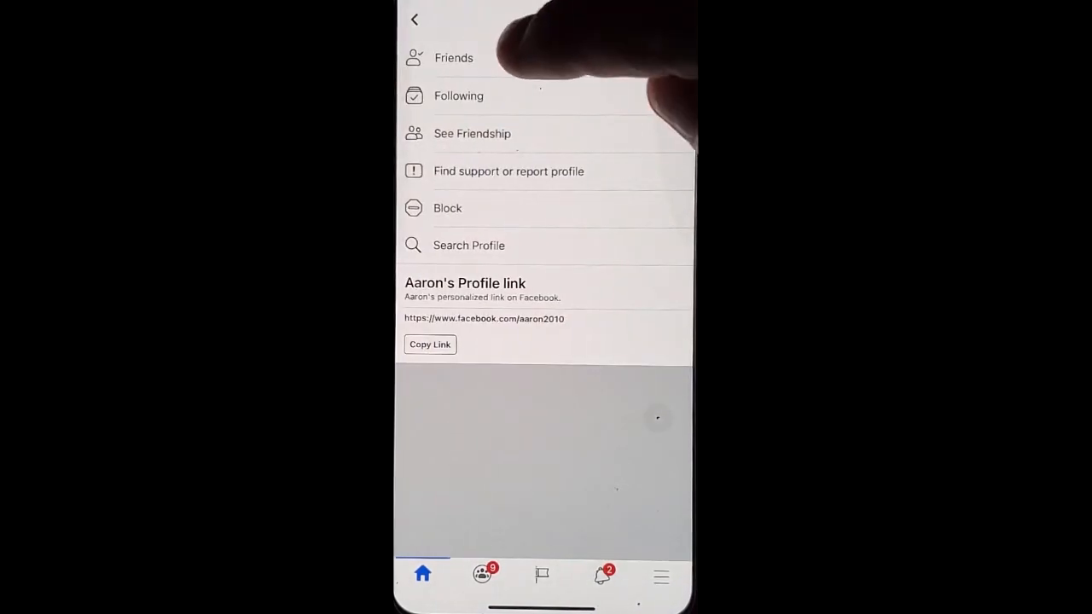
Step: Check Chamber under Edit Friend Lists for this friend and save
click(454, 57)
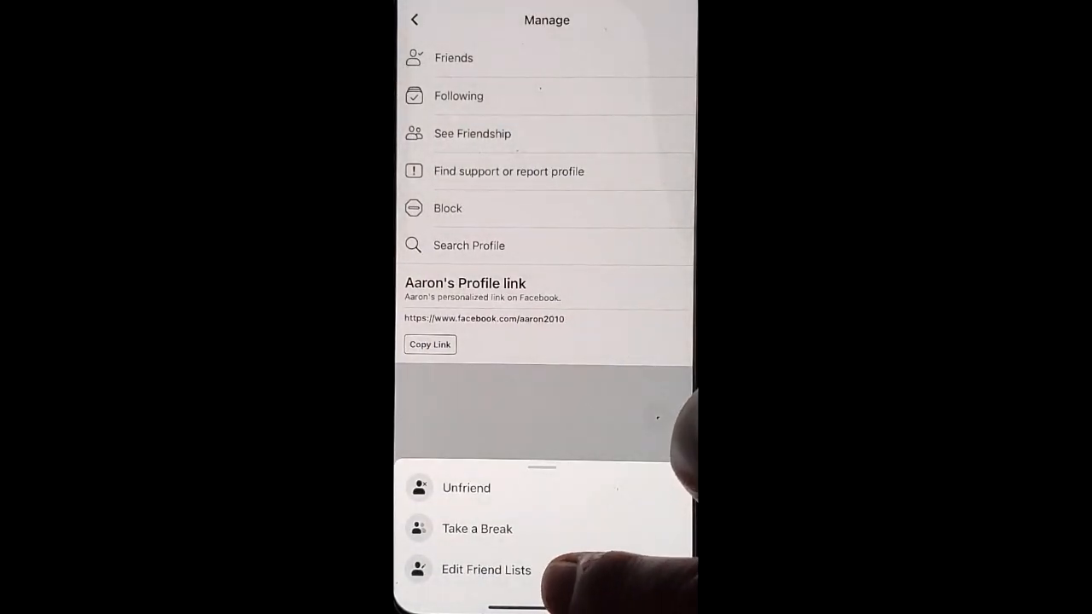
click(486, 570)
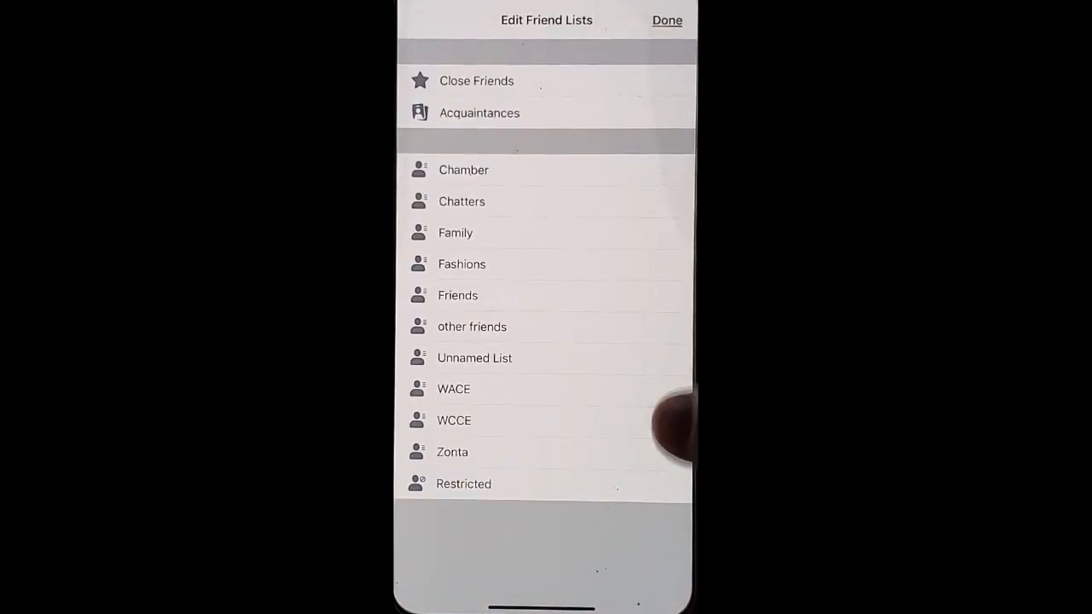
click(464, 169)
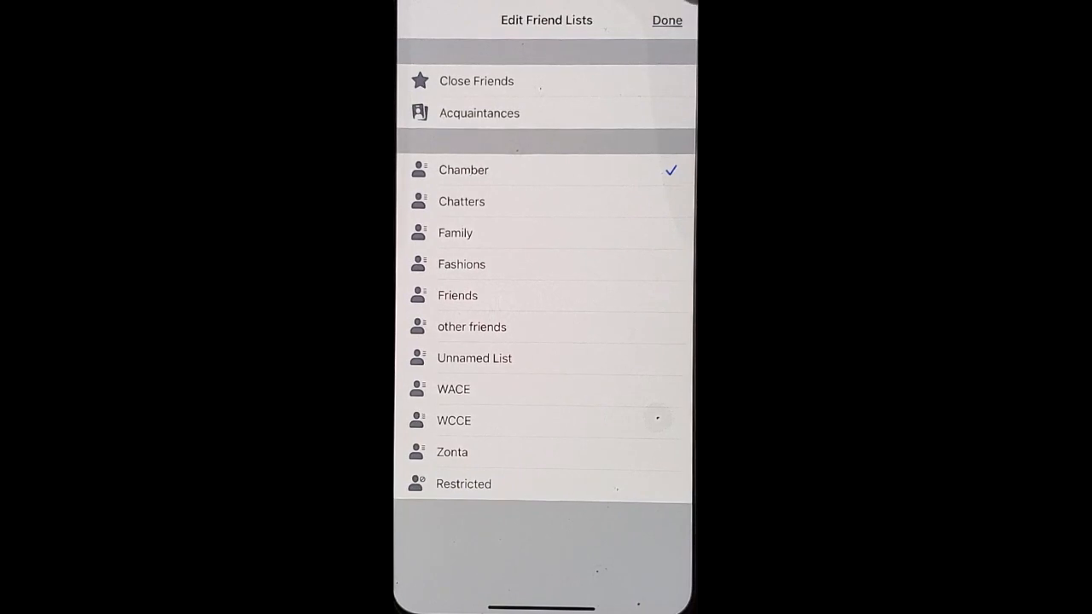
click(666, 19)
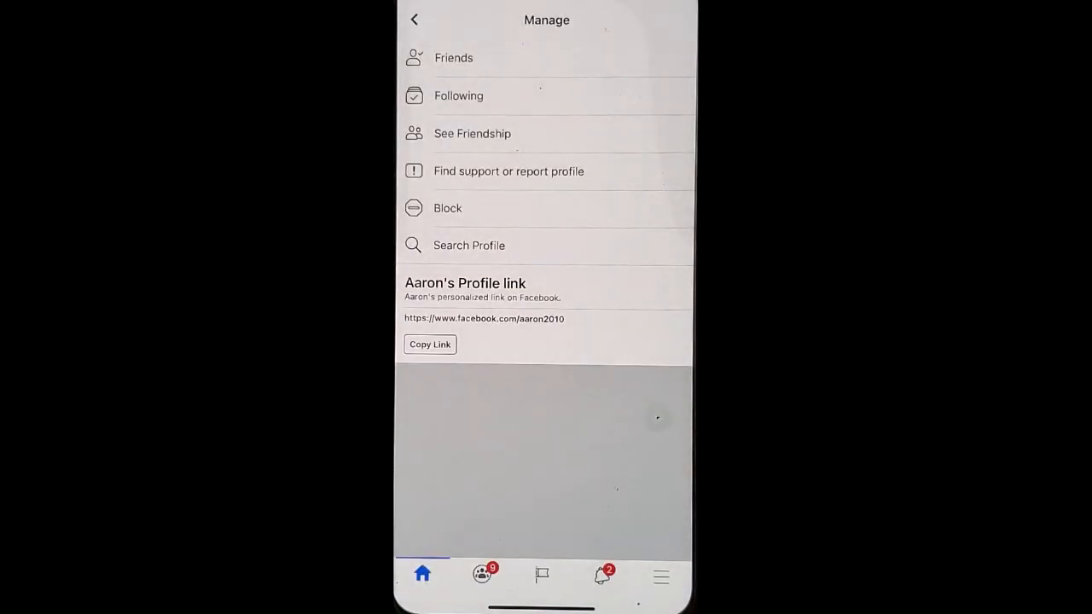